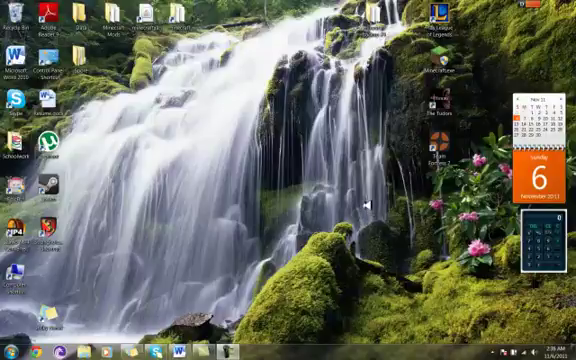
# - Bring up the desktop context menu to reach the Gadgets gallery
pyautogui.rightClick(370, 200)
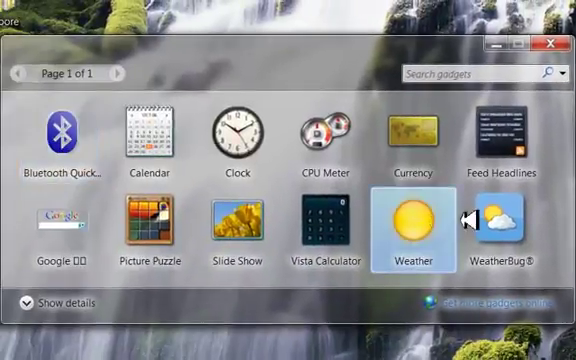
pyautogui.rightClick(402, 222)
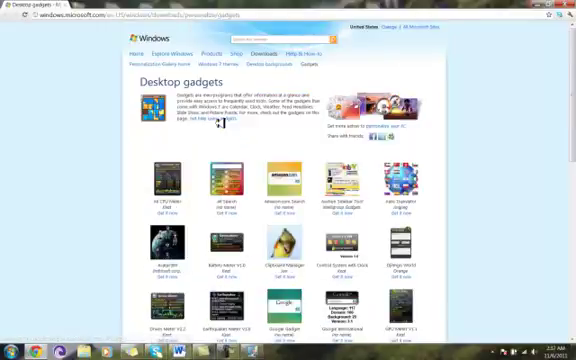
pyautogui.scroll(-3)
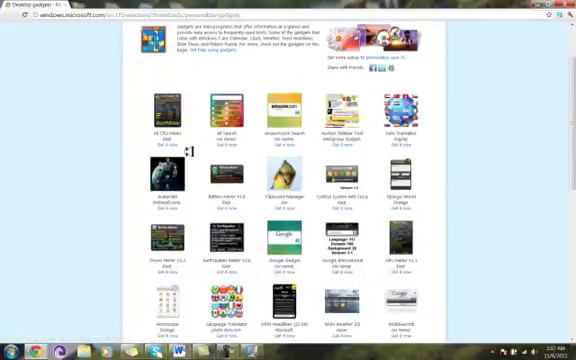
pyautogui.scroll(3)
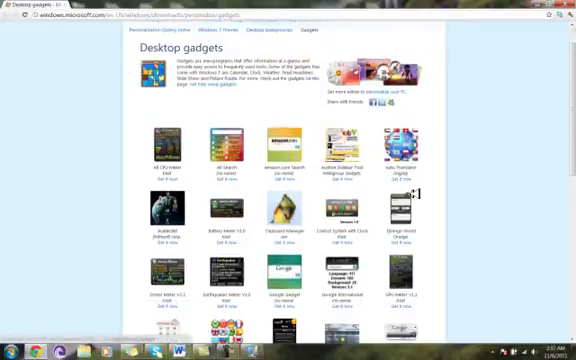
pyautogui.scroll(-3)
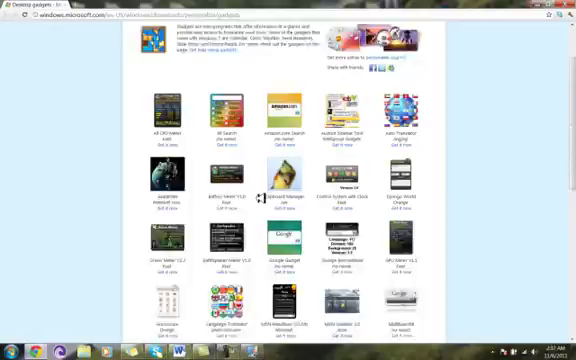
pyautogui.scroll(3)
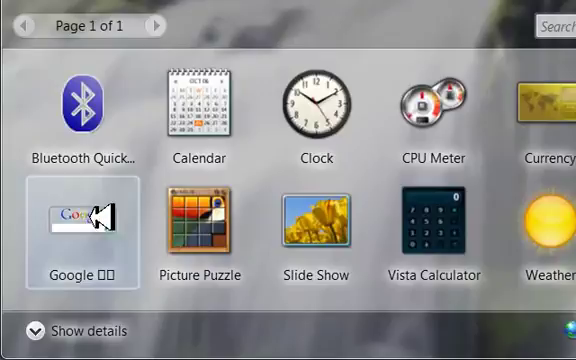
# - Show the Add and Uninstall options for the Google gadget in the gallery
pyautogui.rightClick(82, 224)
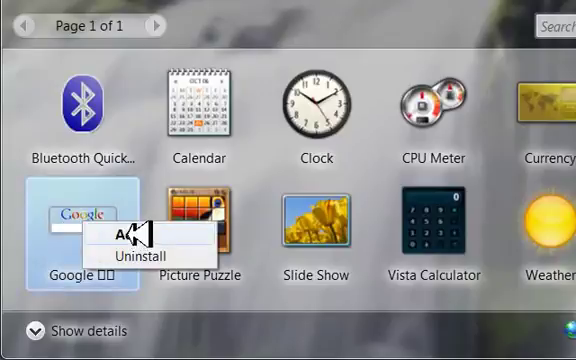